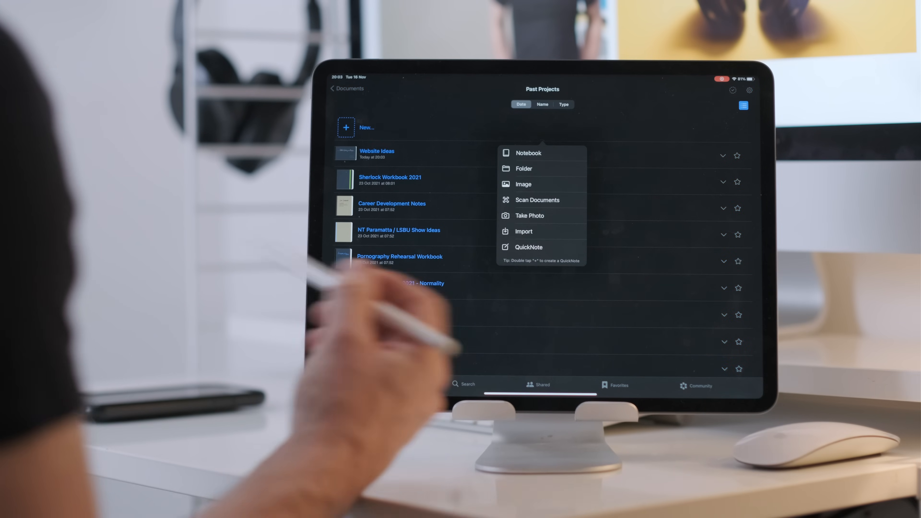
Bring up the New... menu inside the Past Projects folder.
click(528, 152)
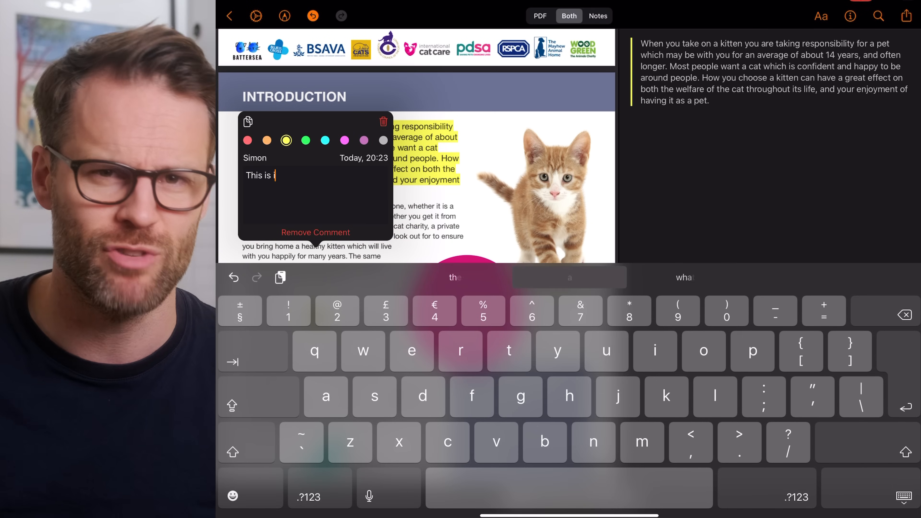
Finish the comment on the kitten-care highlight so it reads "This is interesting".
text(interesting)
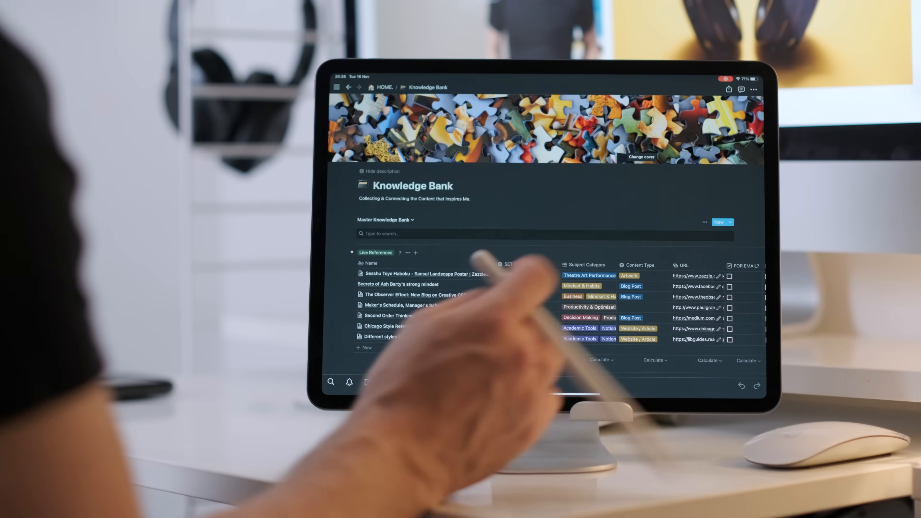
scroll(down, 3)
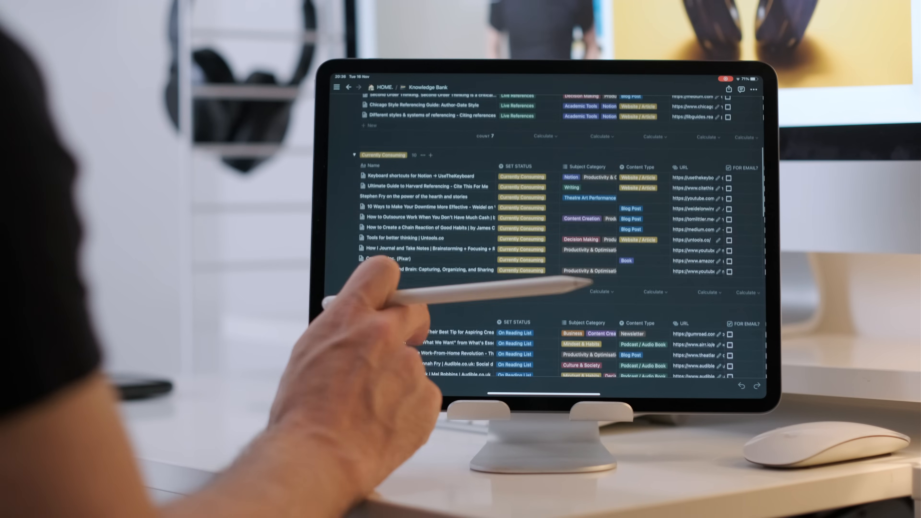
scroll(down, 3)
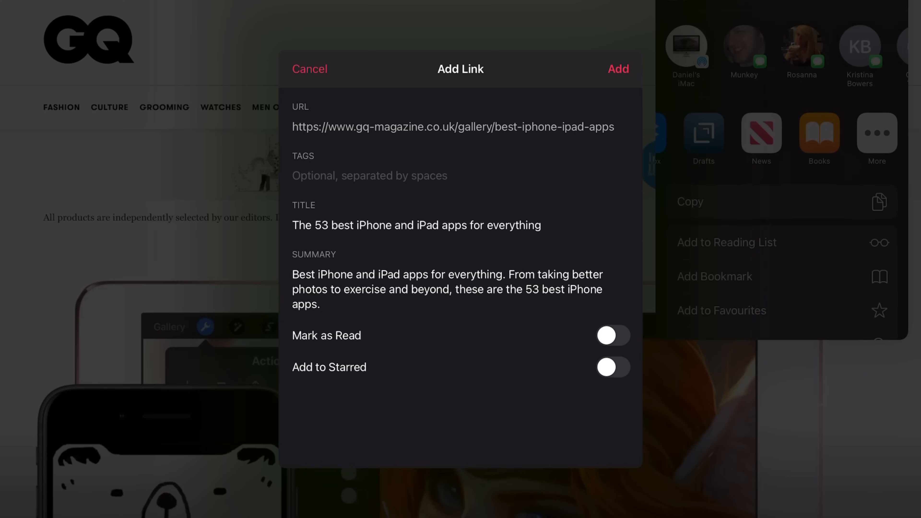
Add the GQ best-apps article link and view it from the Unread list.
click(617, 69)
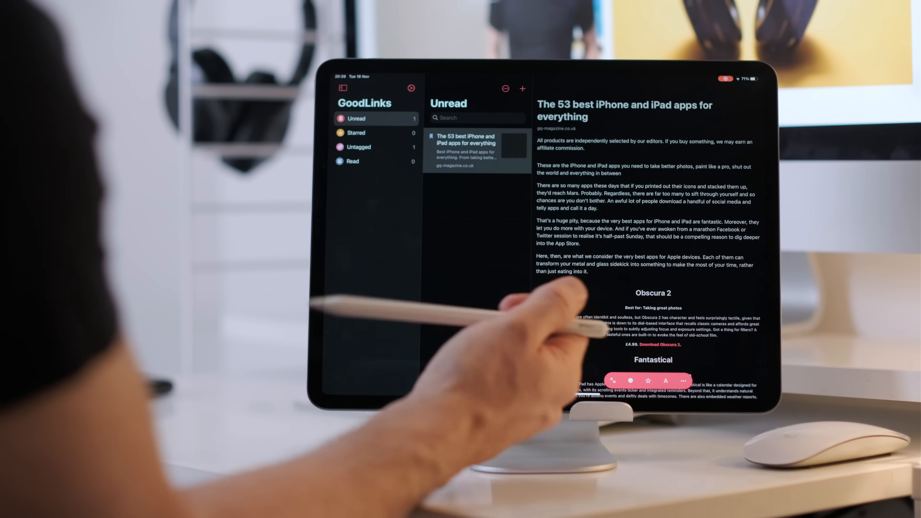
scroll(down, 3)
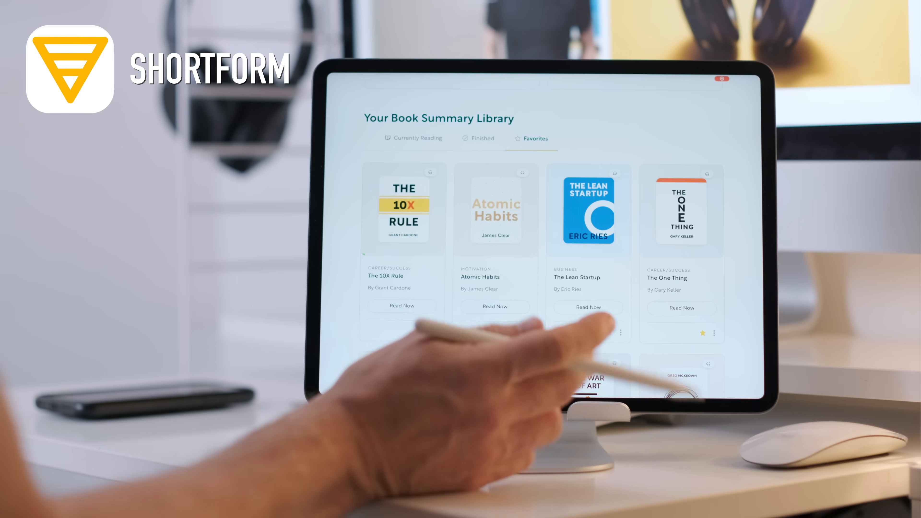
Save a note on The 10X Rule summary, bringing it to 2 highlights and 1 note.
click(402, 306)
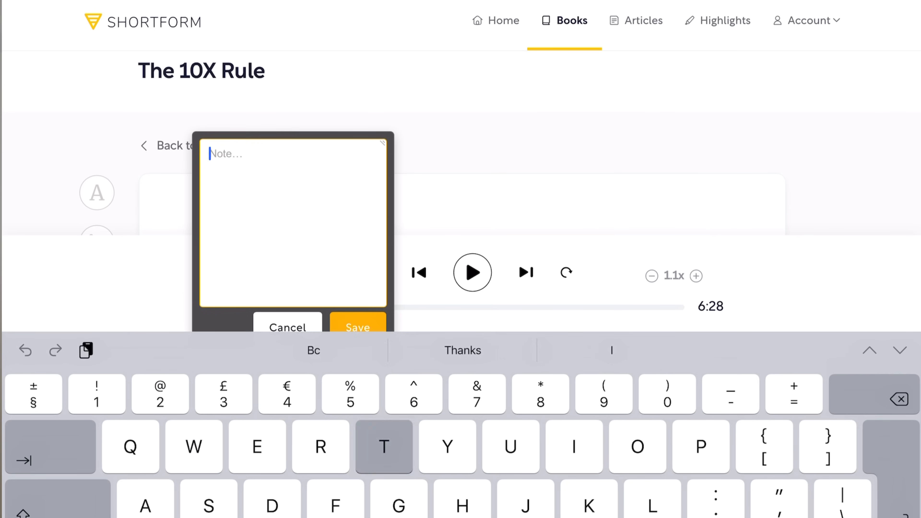
click(287, 327)
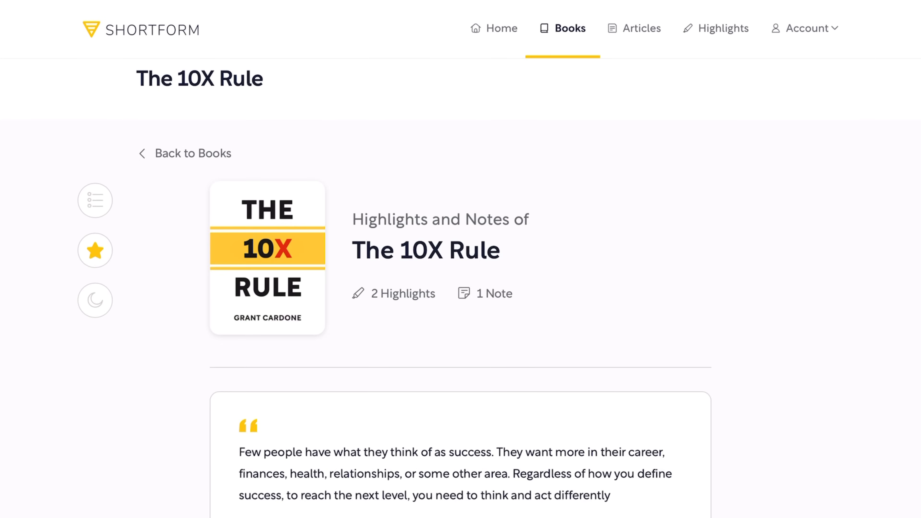
scroll(down, 3)
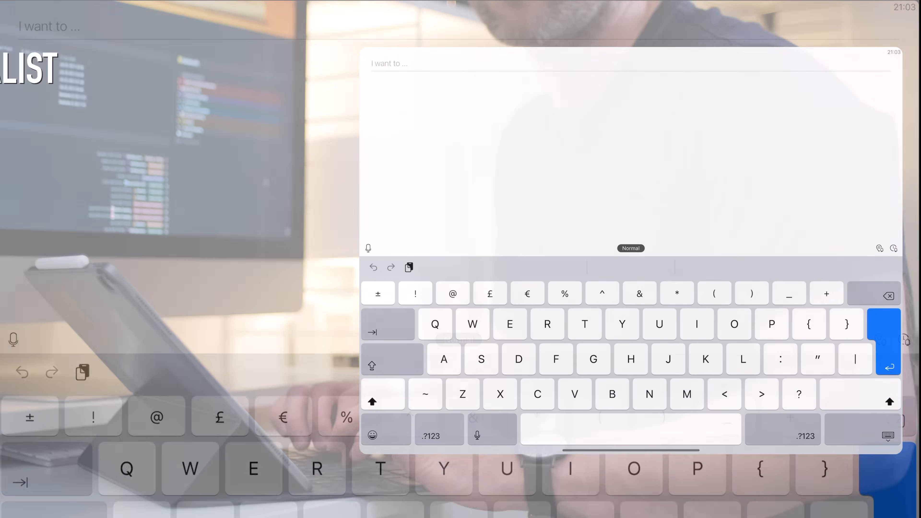
Enter "New task" in Minimalist's I want to... field without adding it yet.
text(New)
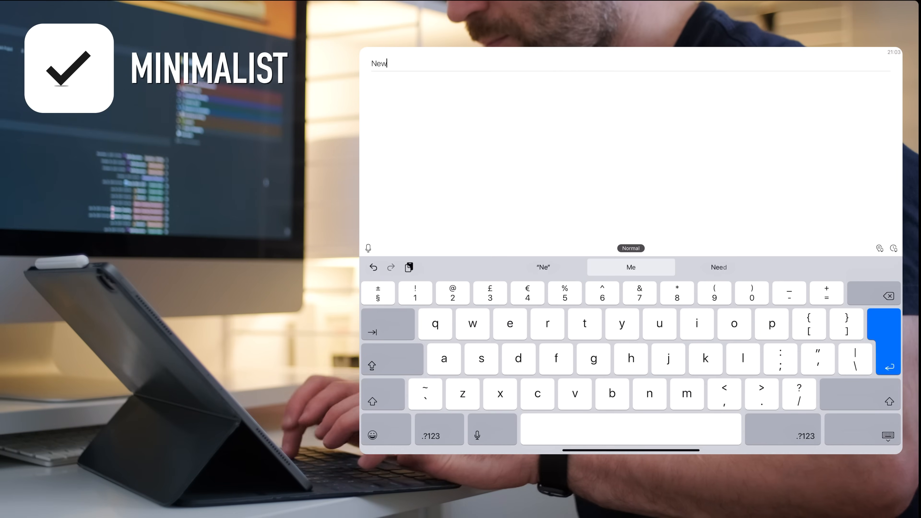
text(task)
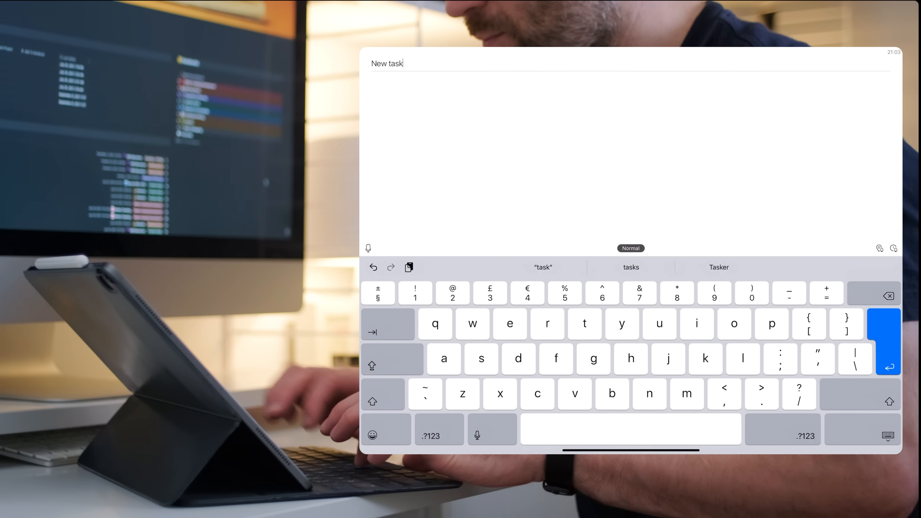